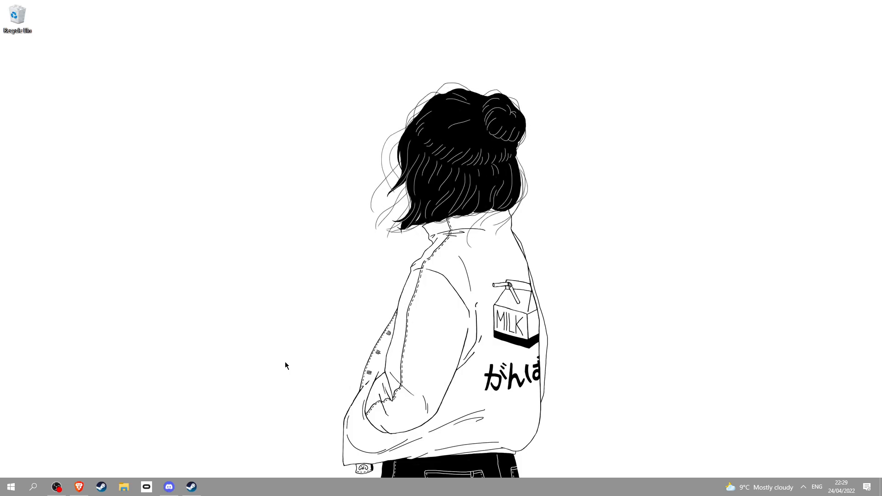
mouse_move(480, 342)
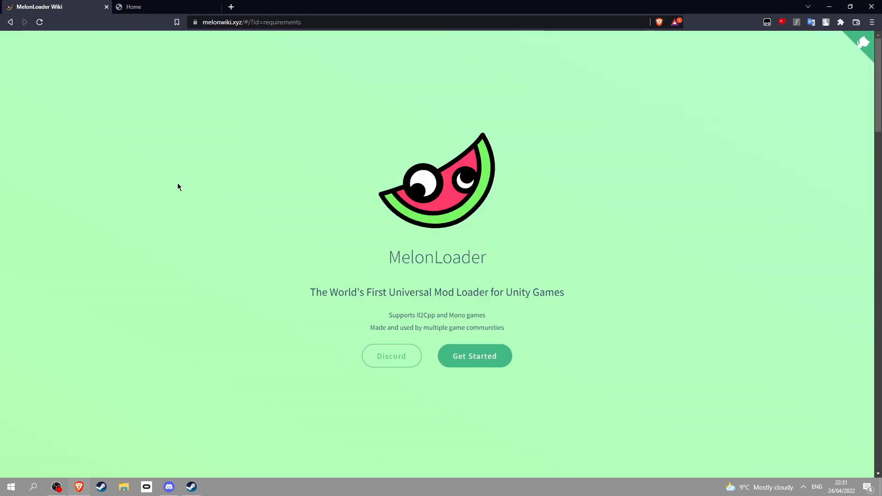
mouse_move(281, 286)
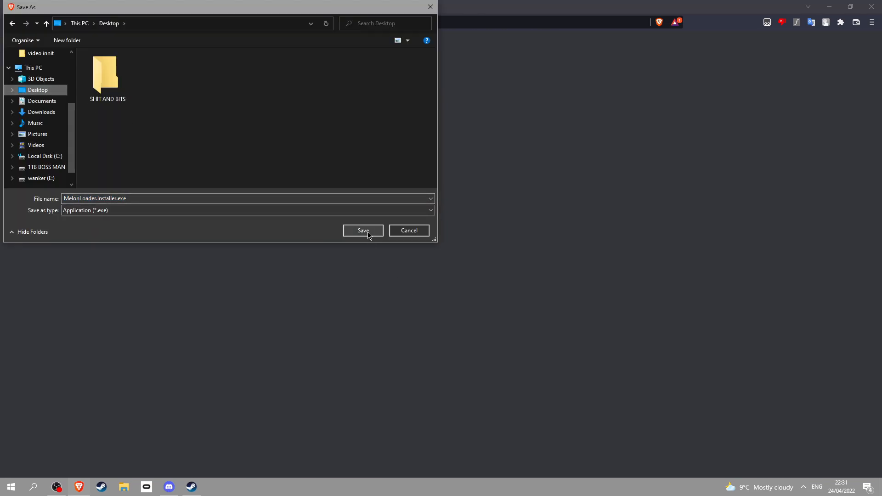
Save the MelonLoader installer download to the Desktop.
left_click(363, 230)
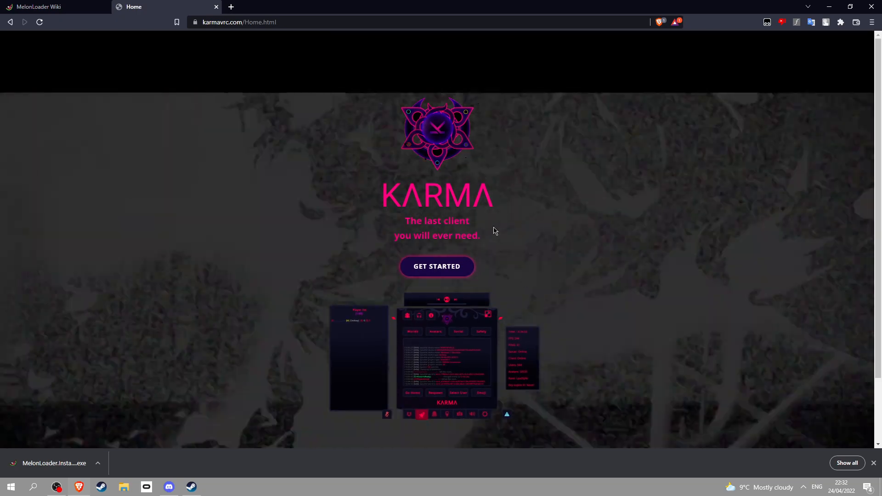
View the Purchase page's 1-month and lifetime plan prices, then return to Downloads.
scroll("down", 3)
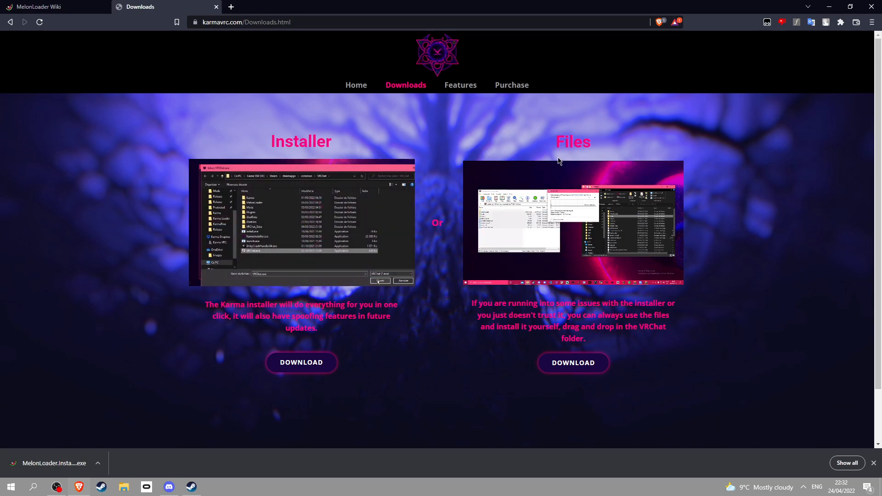
left_click(512, 84)
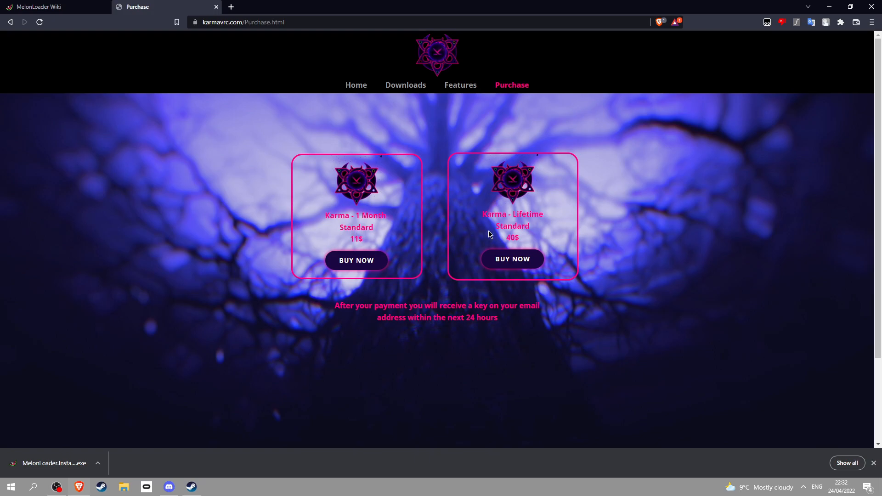
double_click(513, 237)
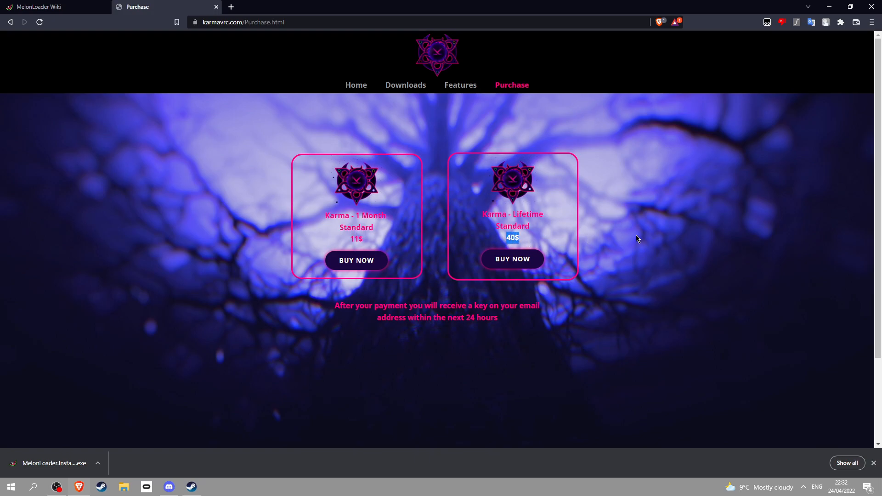
left_click(356, 85)
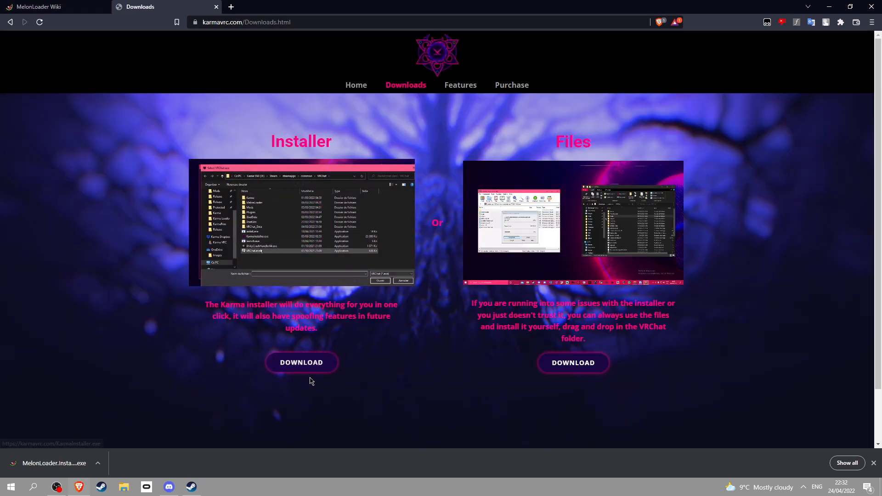
Download the Karma installer and save it to the Desktop.
left_click(301, 363)
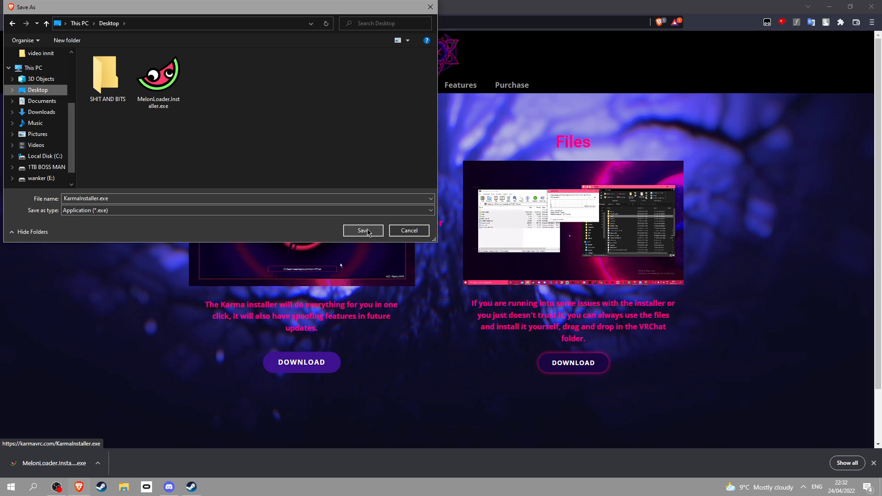
left_click(363, 231)
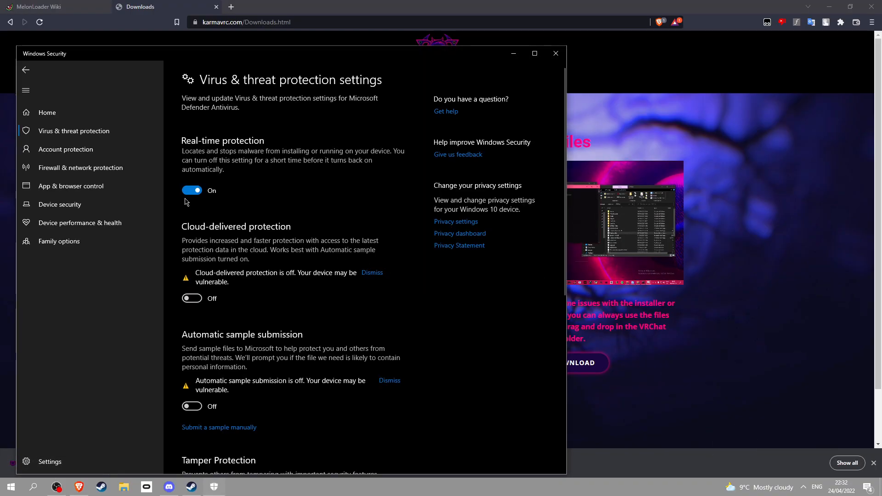
Turn off Real-time protection so the installer downloads, then minimise the browser.
left_click(191, 190)
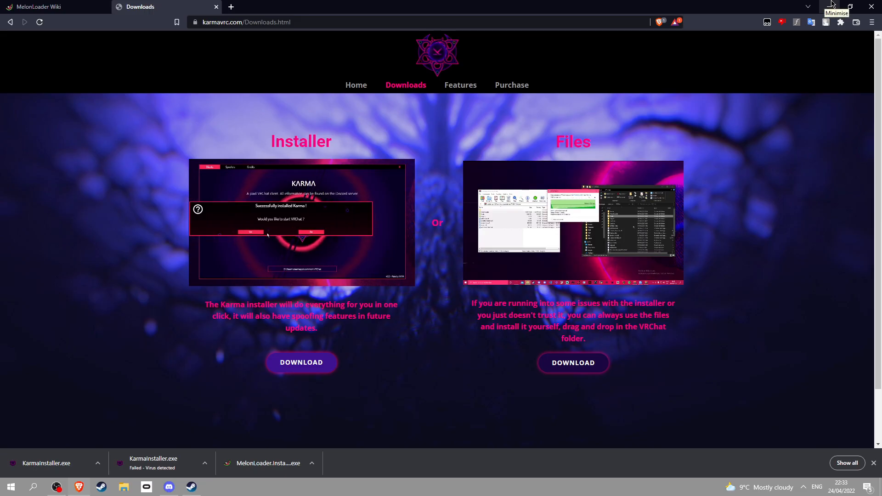
left_click(830, 5)
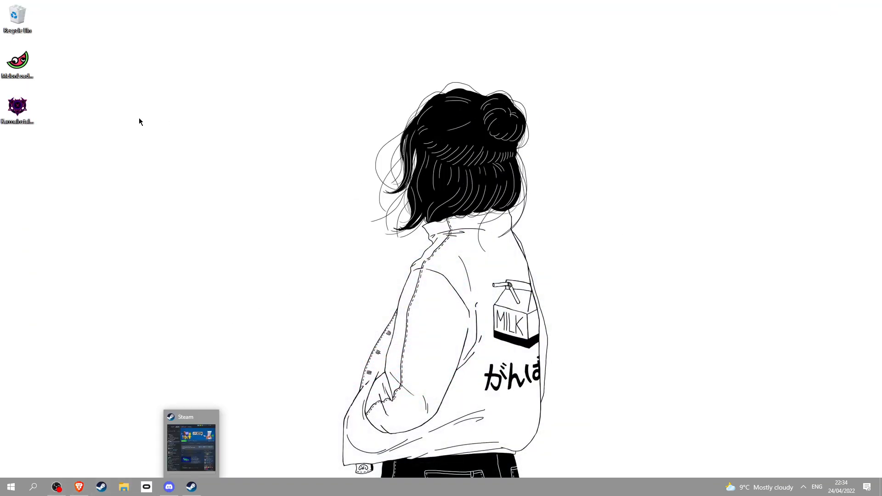
Browse VRChat's local game files from the Steam library.
left_click(191, 447)
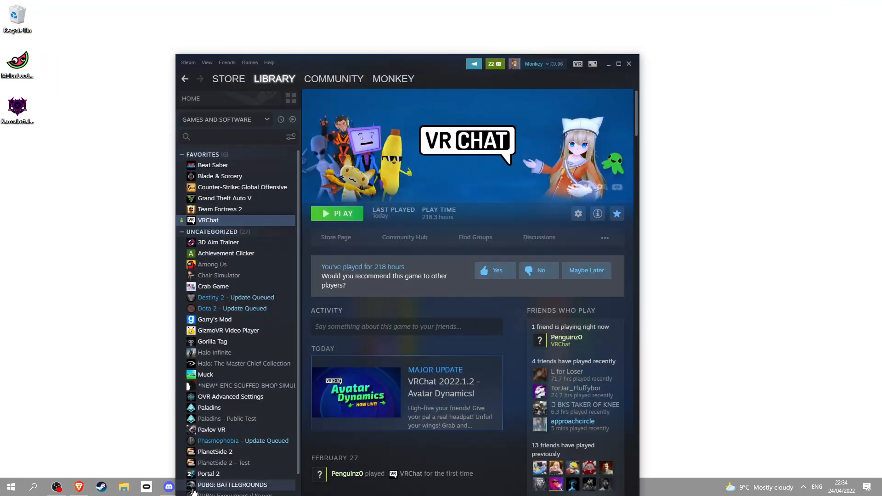
right_click(208, 221)
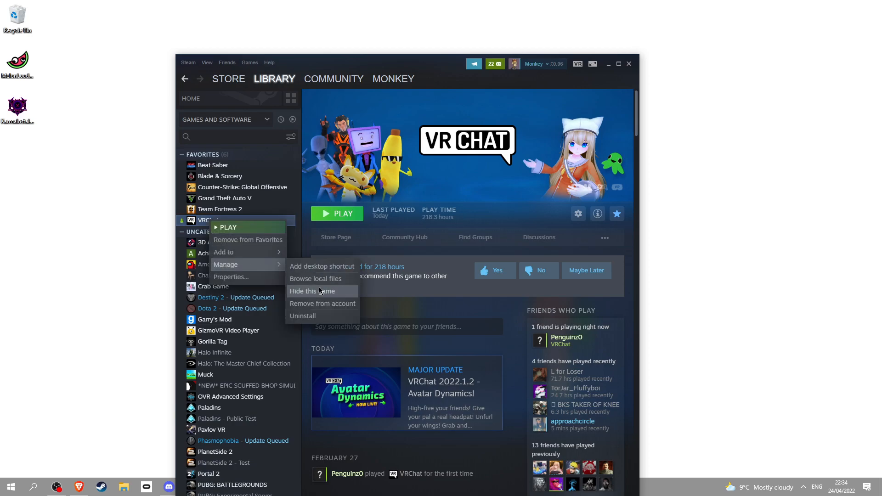
left_click(315, 280)
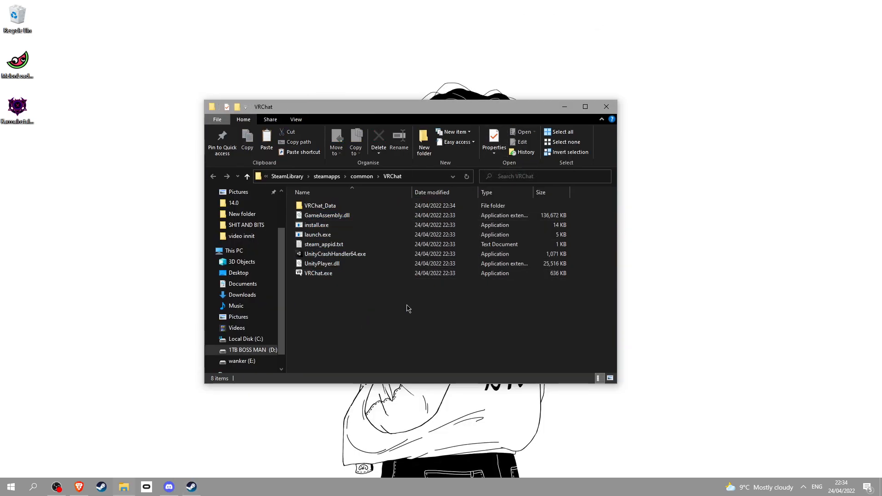
Run the MelonLoader installer, select VRChat.exe as the game and install.
left_click(318, 234)
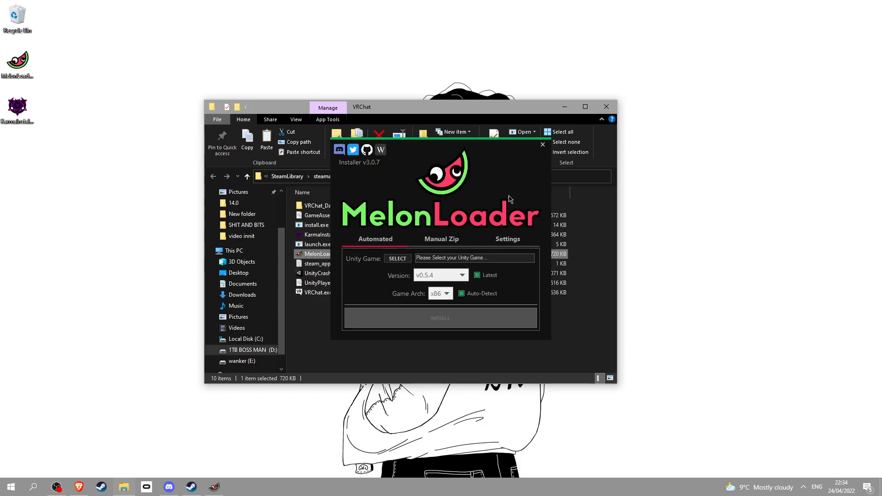
left_click(397, 258)
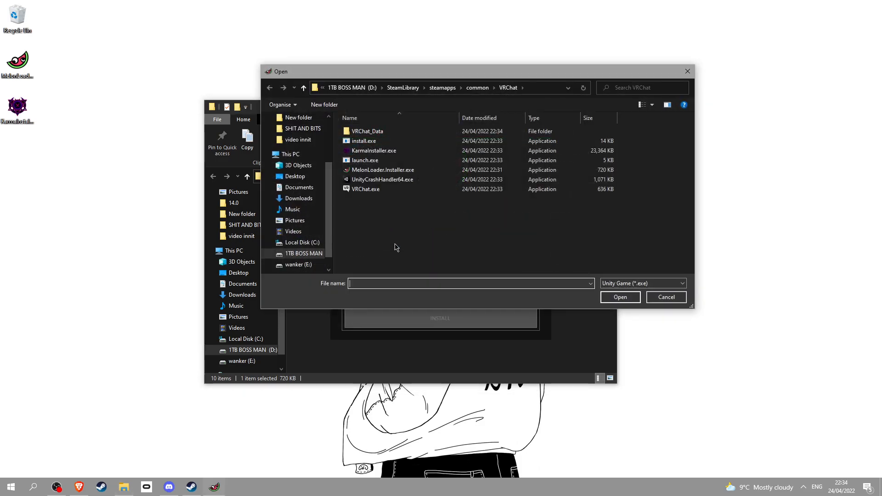
left_click(621, 298)
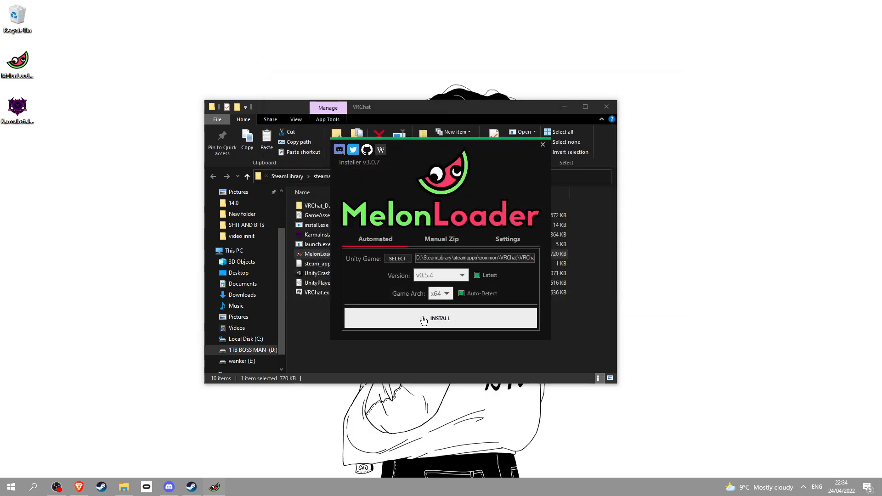
left_click(441, 318)
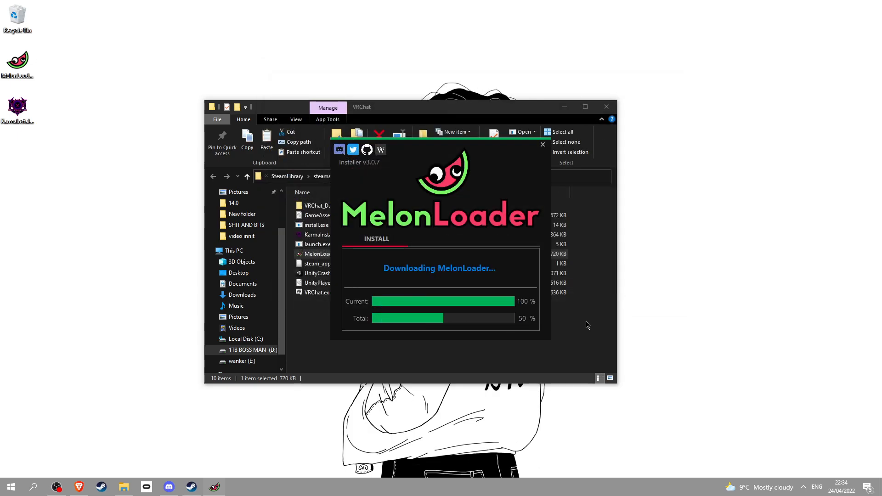
left_click(542, 145)
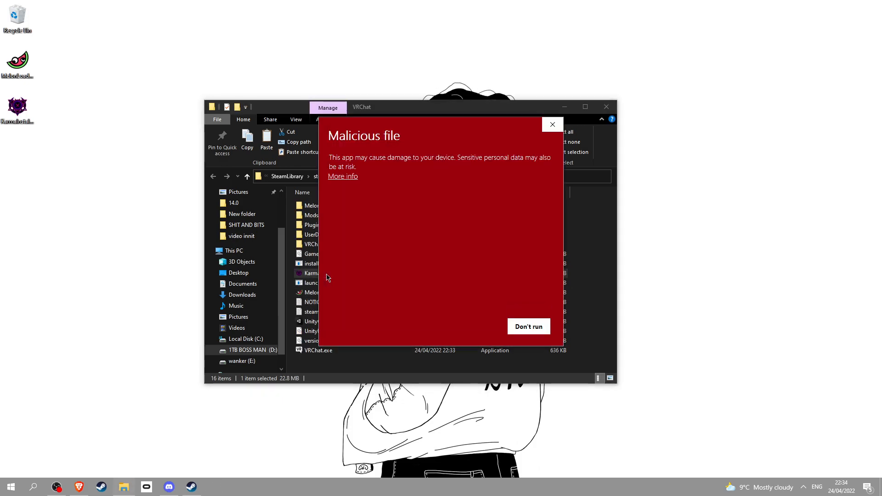
mouse_move(344, 182)
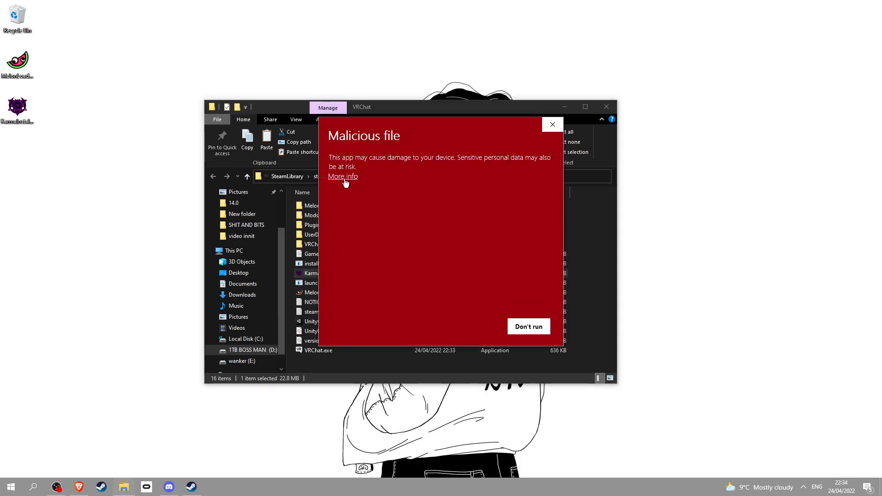
Run the Karma installer anyway past the warning, install into VRChat and answer the start prompt.
left_click(342, 176)
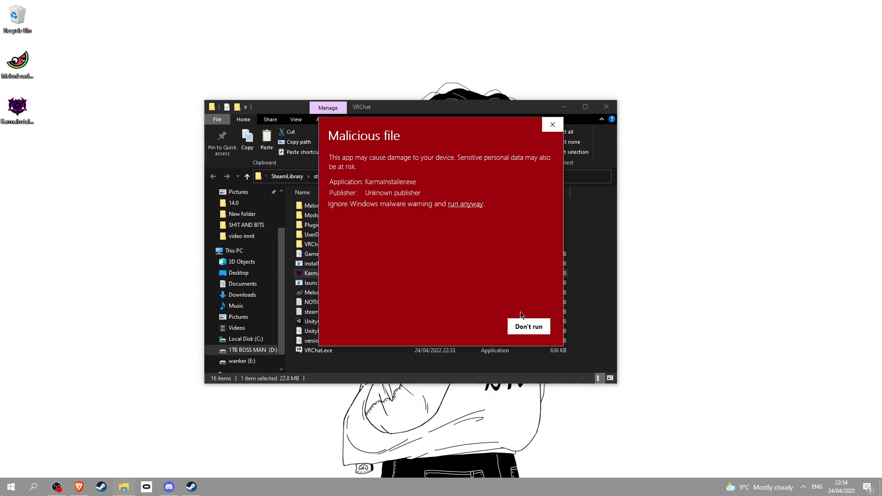
left_click(465, 204)
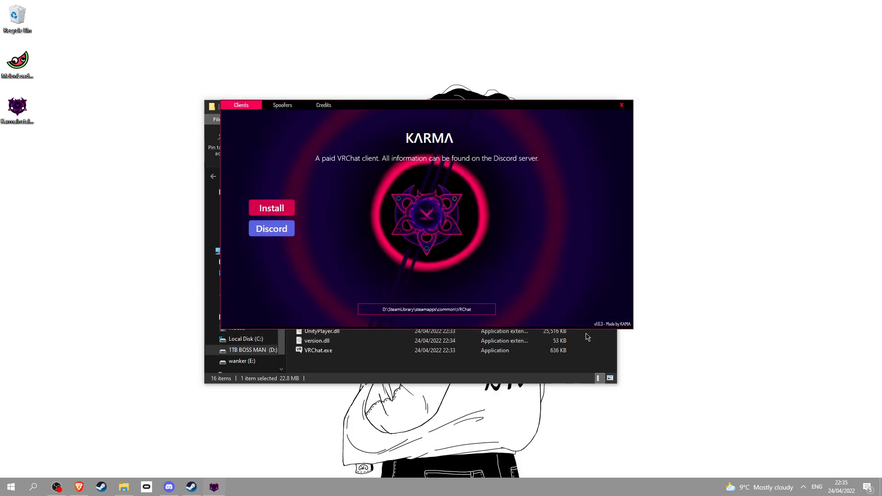
left_click(272, 208)
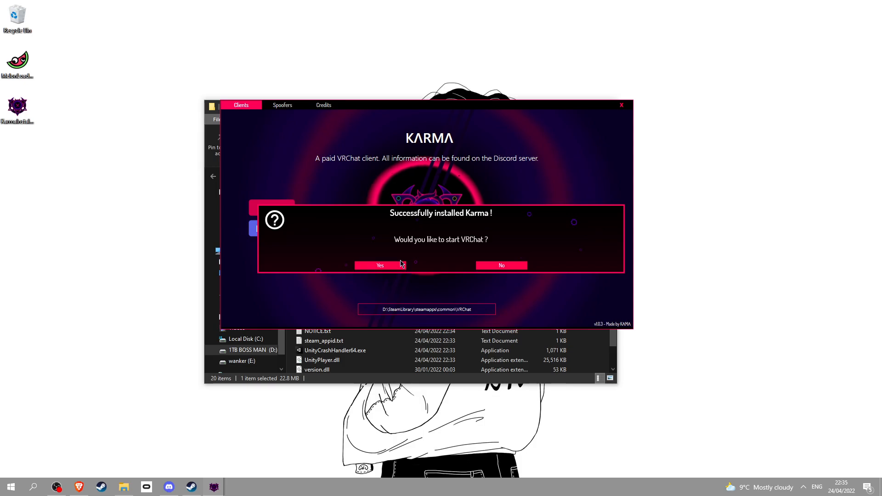
mouse_move(378, 283)
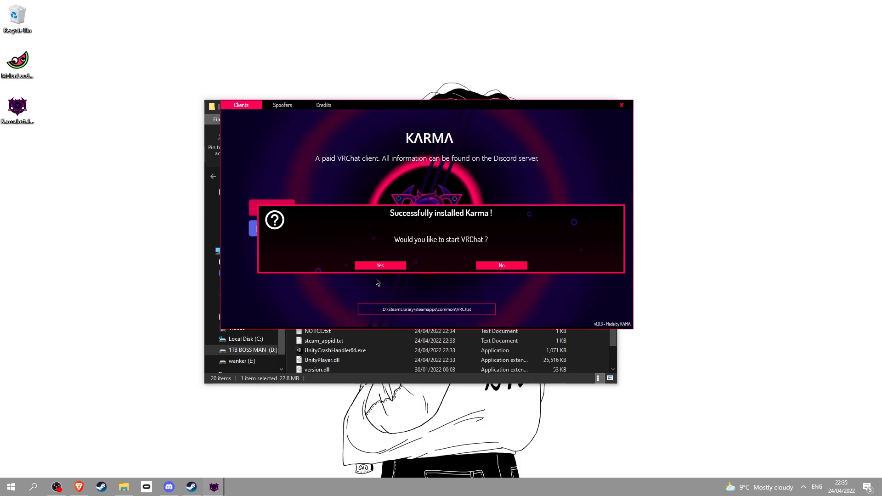
left_click(502, 265)
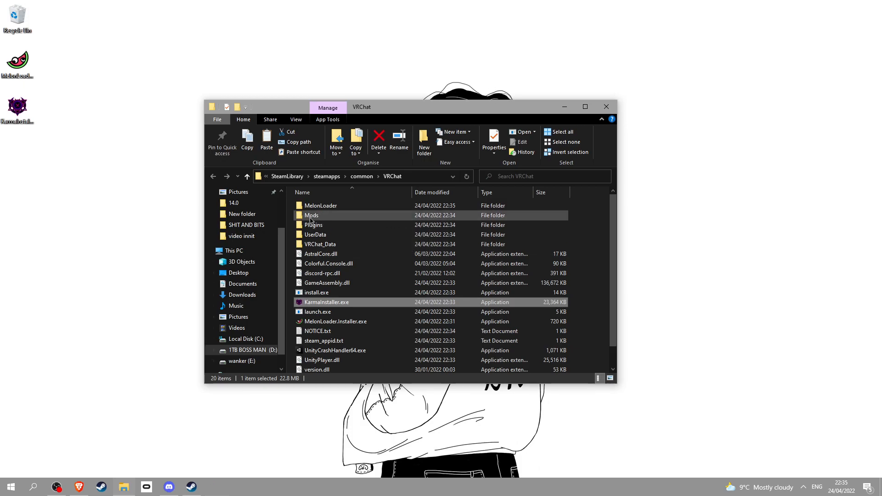
Open VRChat's Mods folder showing ForceClone.dll, IKTweaks.dll and Karma.dll.
double_click(312, 215)
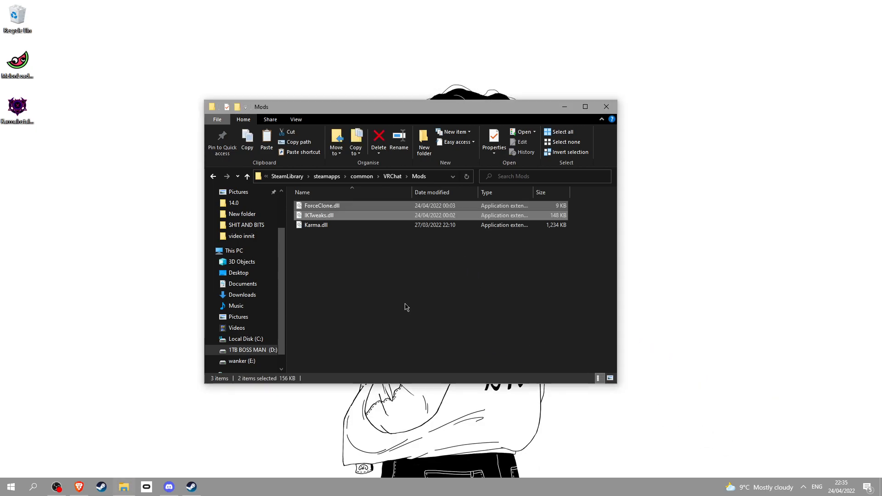
mouse_move(325, 210)
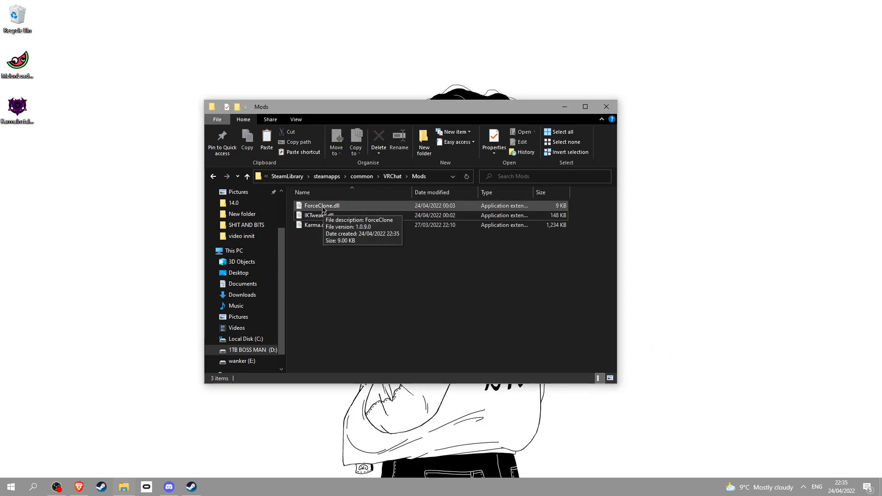
mouse_move(357, 211)
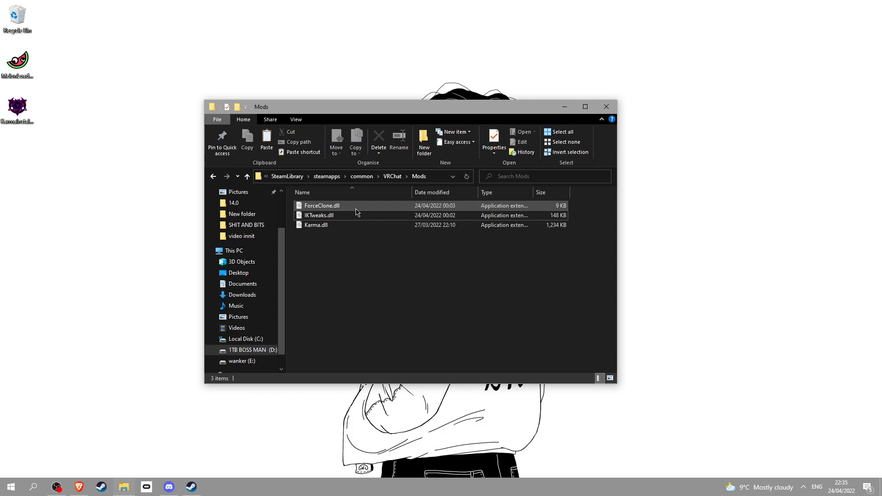
mouse_move(336, 226)
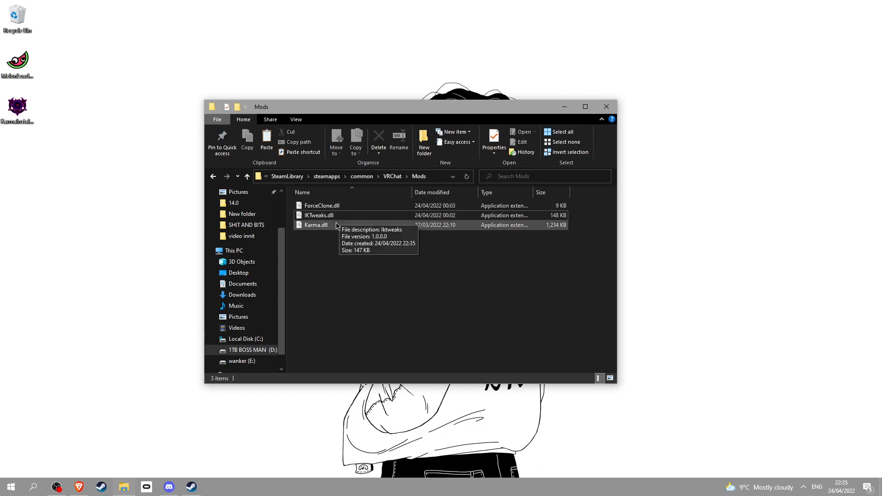
mouse_move(478, 287)
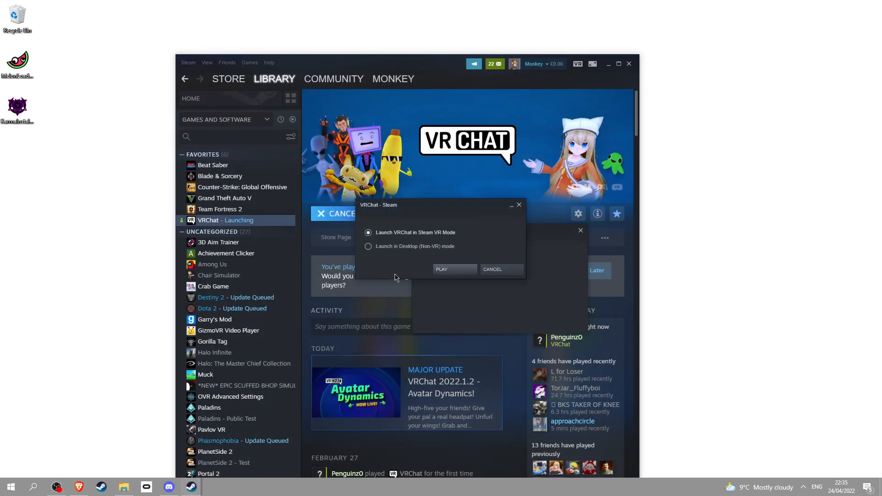
Launch VRChat from the Steam library's launch dialog.
left_click(441, 269)
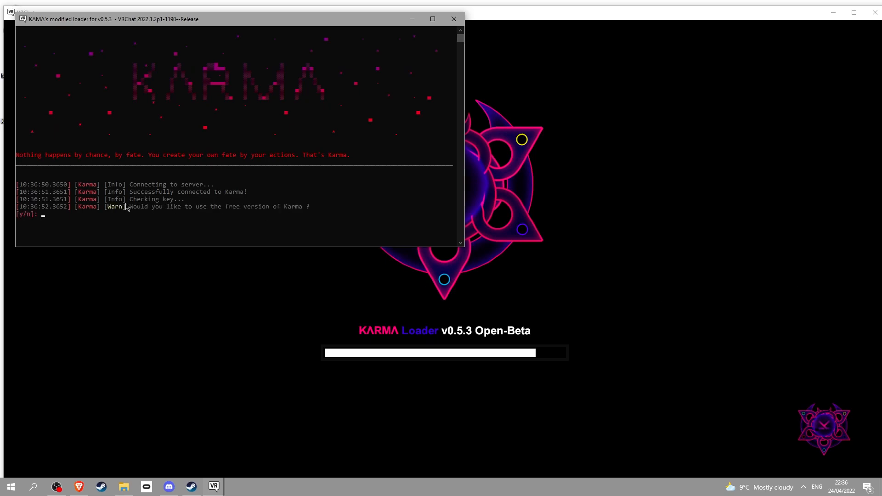
mouse_move(299, 216)
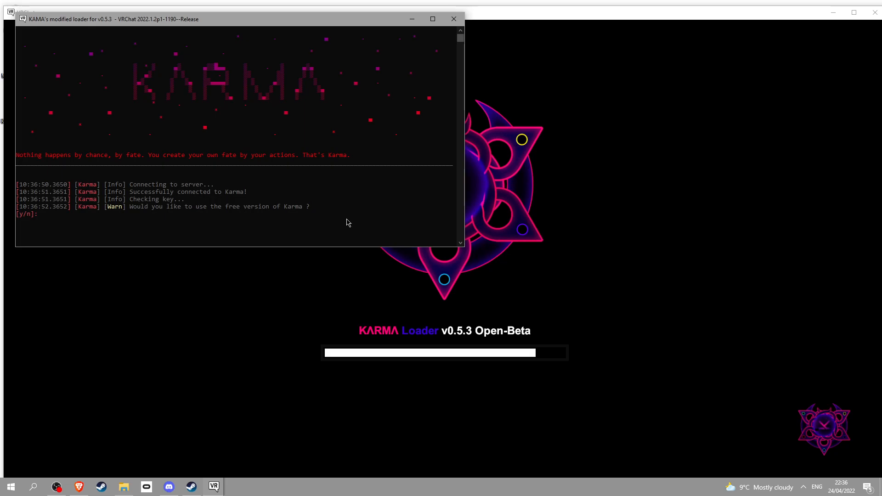
Answer 'y' to use the free Karma version, then bring the VRChat window forward.
type("y")
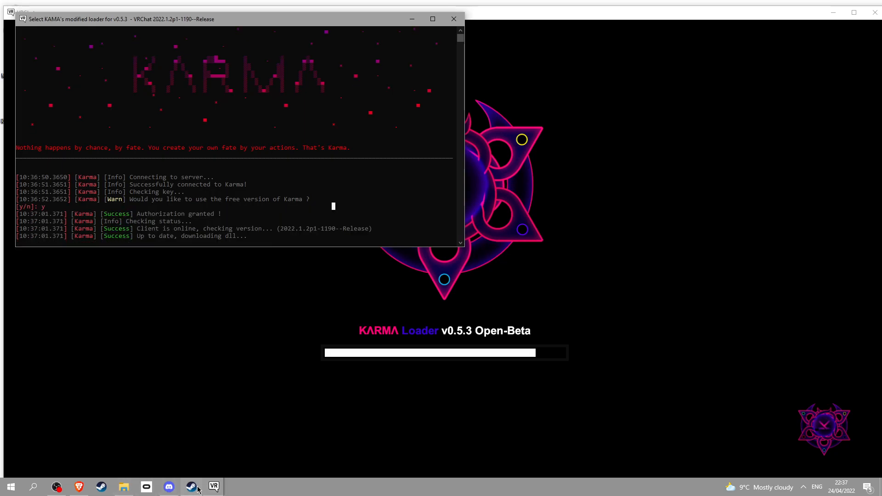
left_click(192, 487)
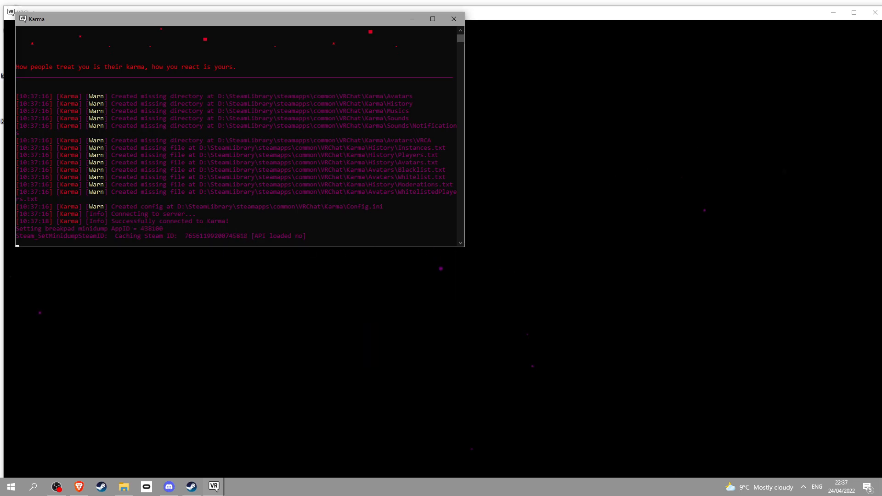
left_click(11, 487)
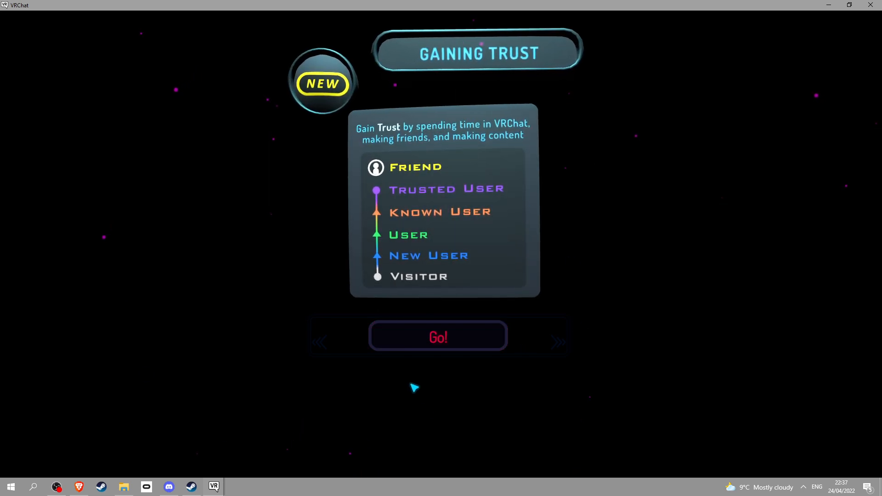
Confirm Go! on the Gaining Trust screen to enter the welcome hub world.
left_click(438, 336)
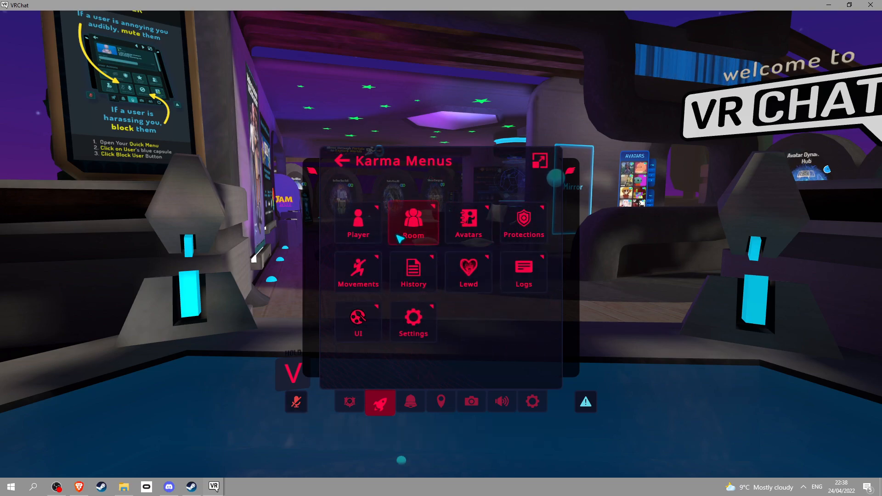
Browse Karma's Player General and Exploits pages, ending on the Information page with account and world details.
left_click(358, 226)
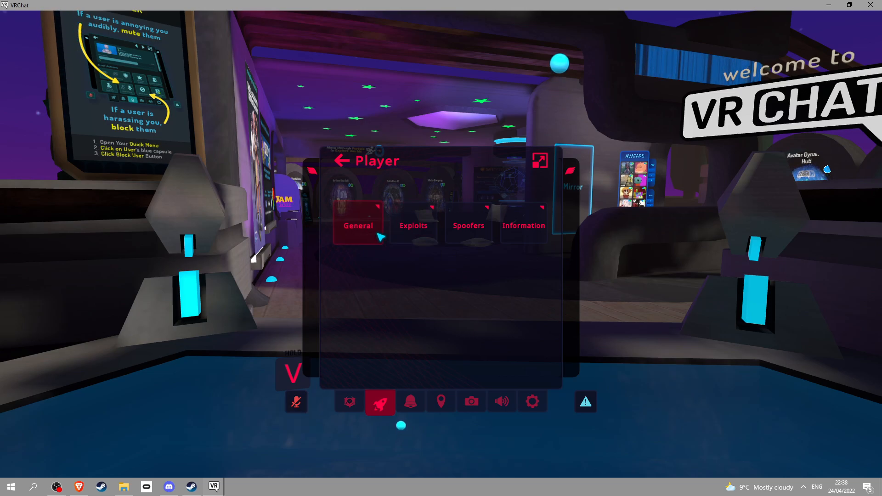
left_click(358, 226)
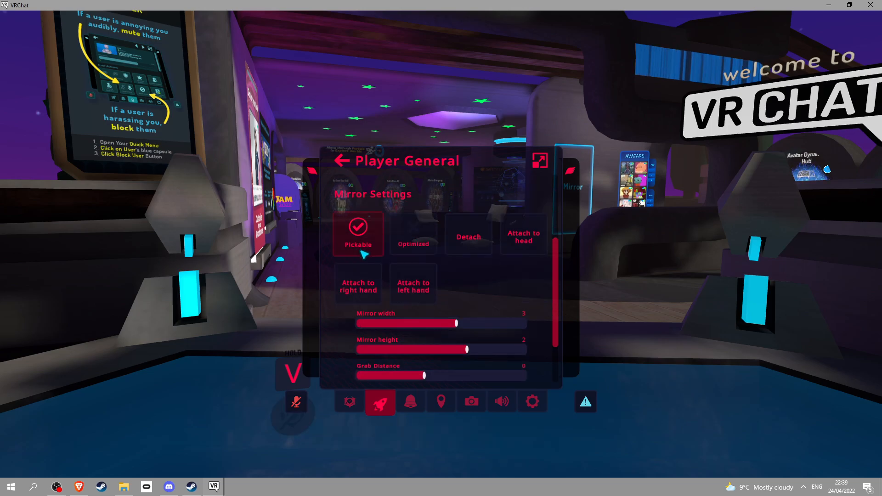
mouse_move(523, 237)
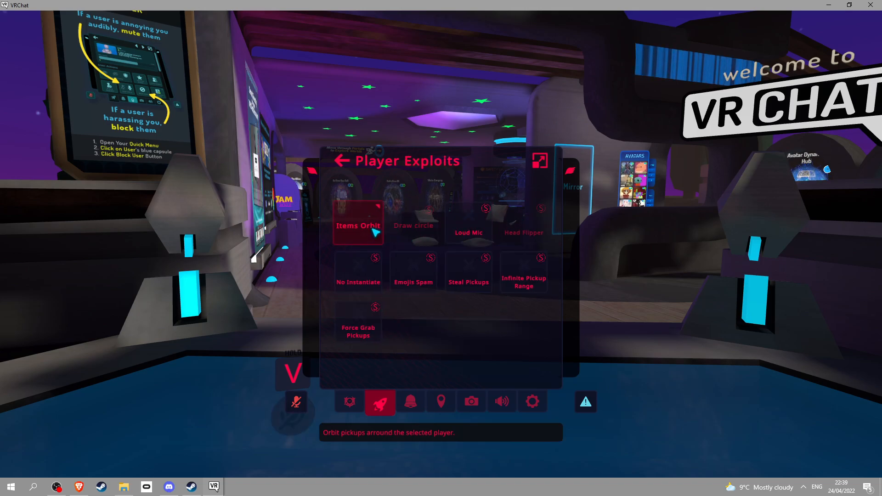
left_click(359, 226)
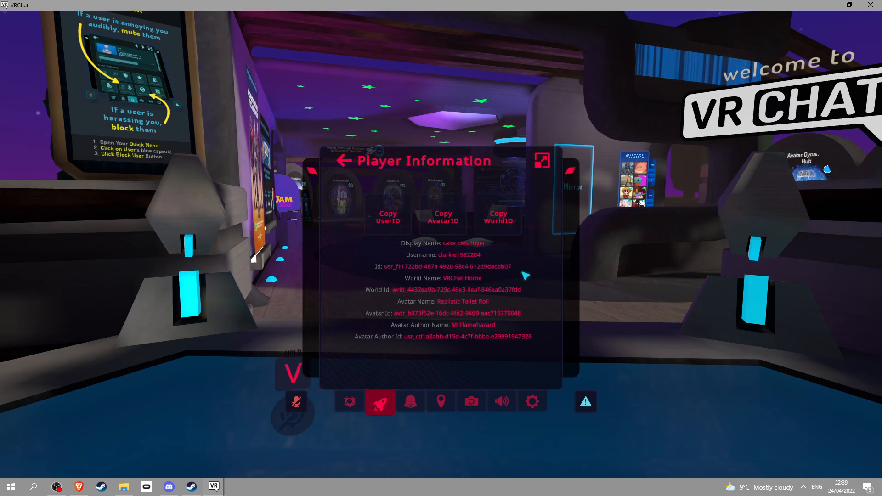
Enter Karma's Room section and review the Room General page with its ESP toggles.
left_click(342, 160)
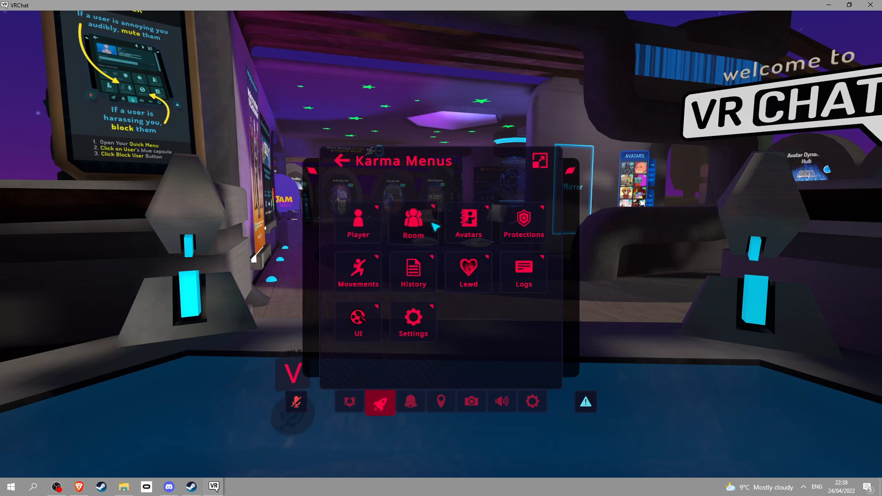
left_click(414, 221)
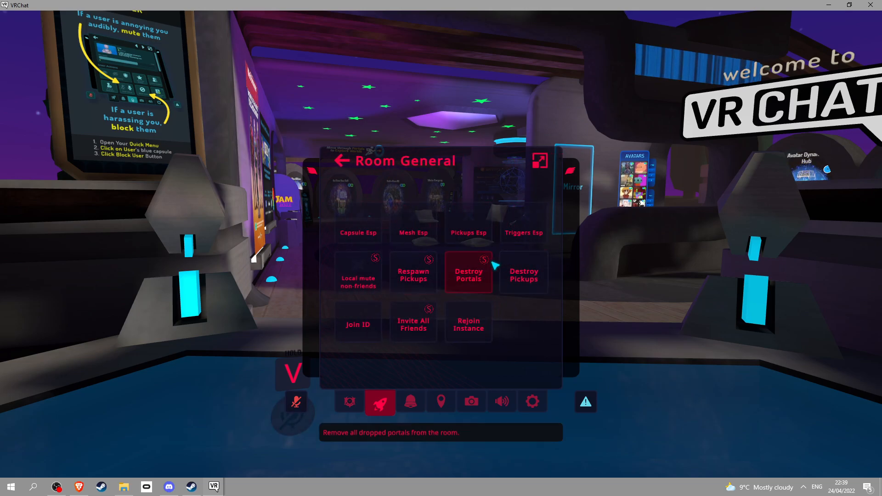
mouse_move(492, 329)
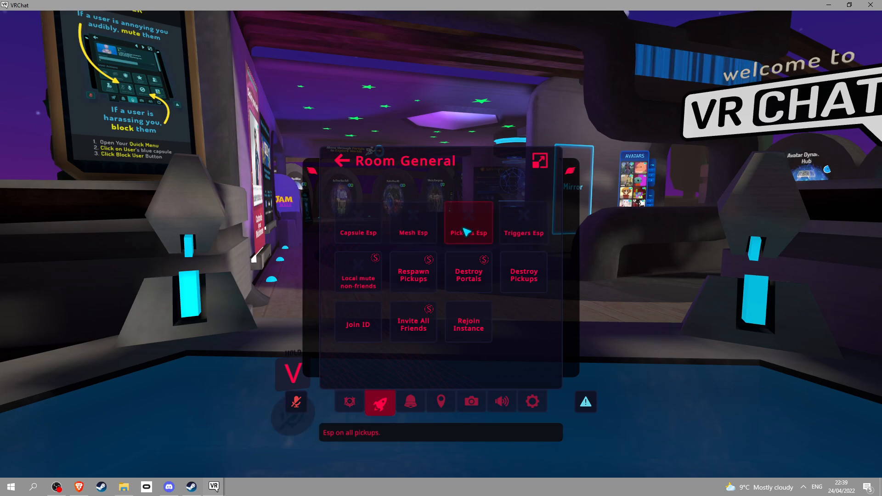
left_click(359, 232)
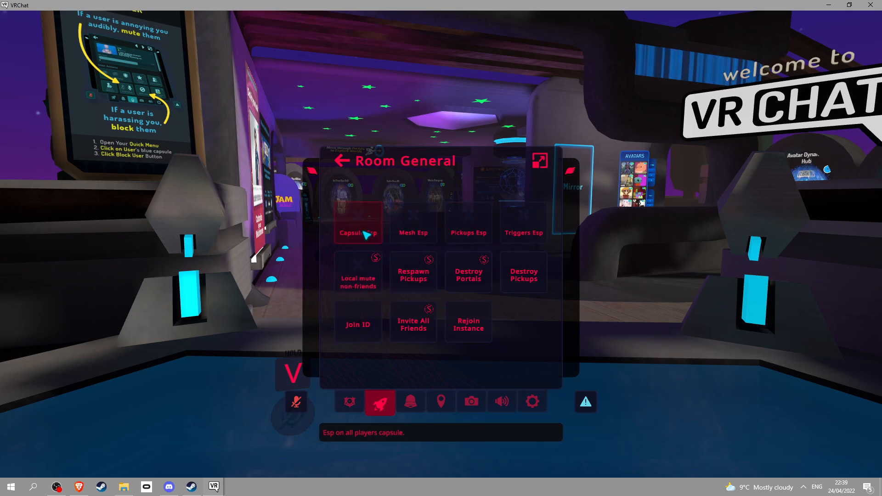
left_click(468, 222)
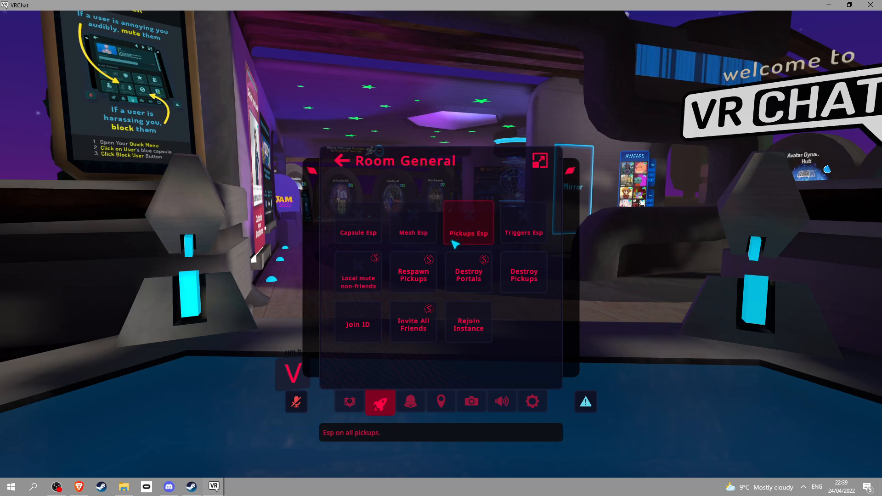
Switch from Room General to the Room Exploits options list.
left_click(342, 161)
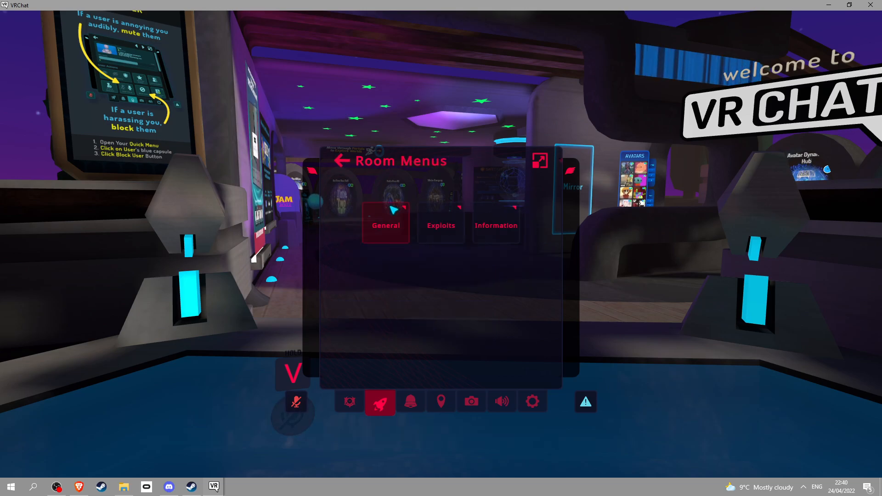
left_click(440, 225)
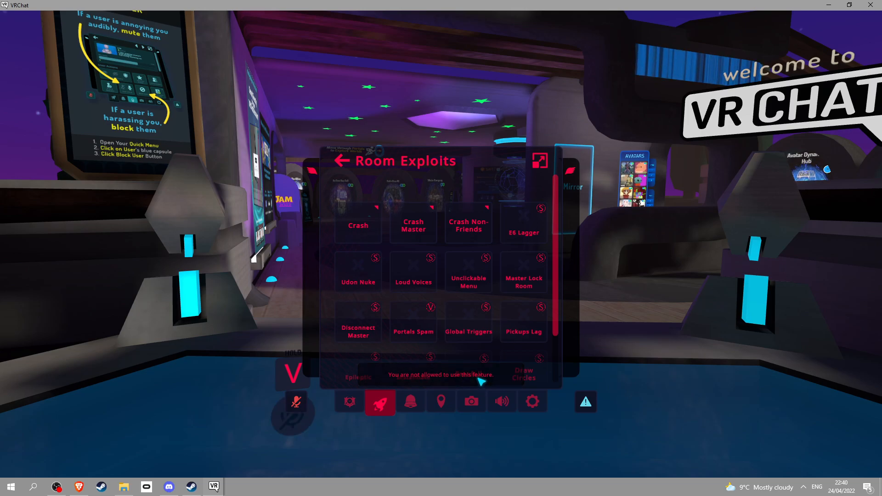
mouse_move(410, 285)
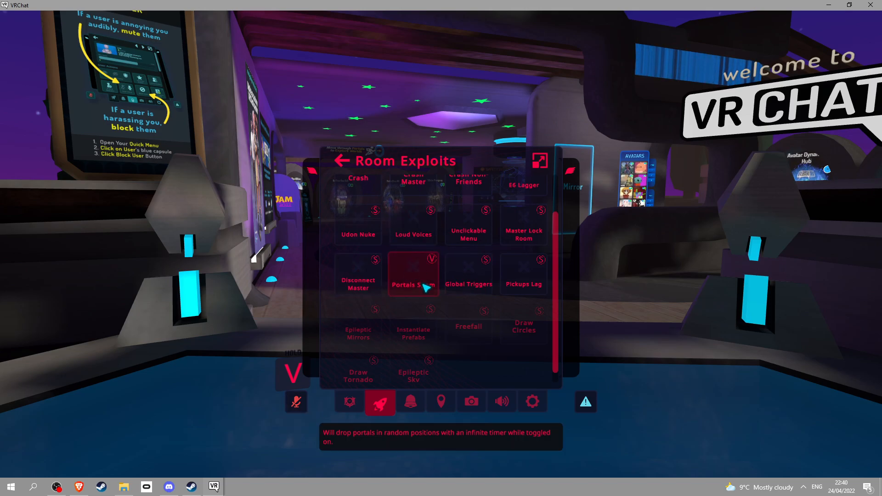
Enter Karma's Protections menus and look through the avatar and event protection toggles.
left_click(341, 160)
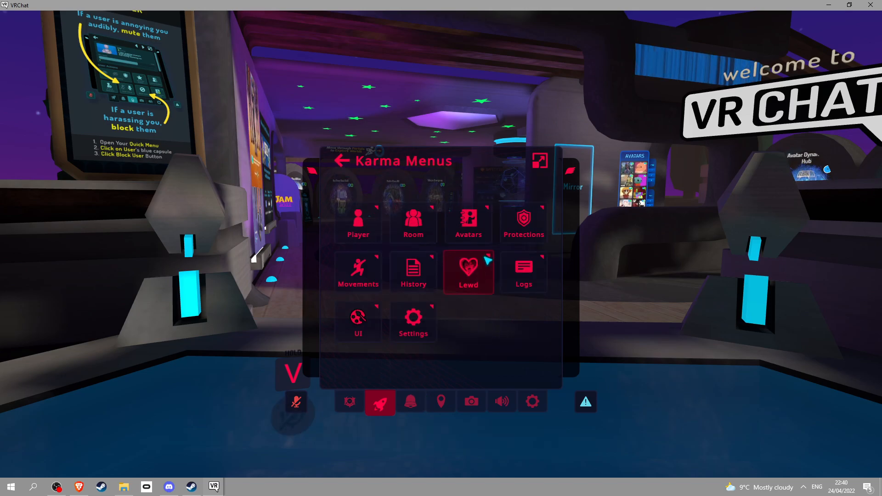
left_click(467, 223)
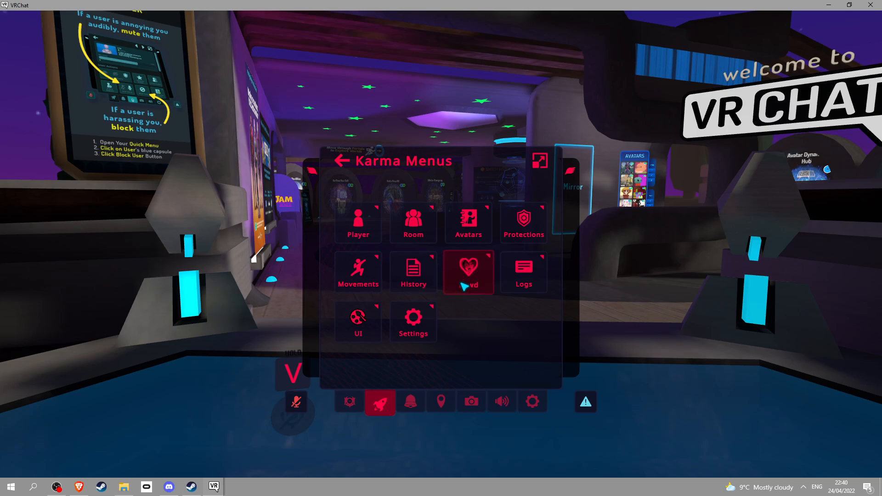
left_click(524, 223)
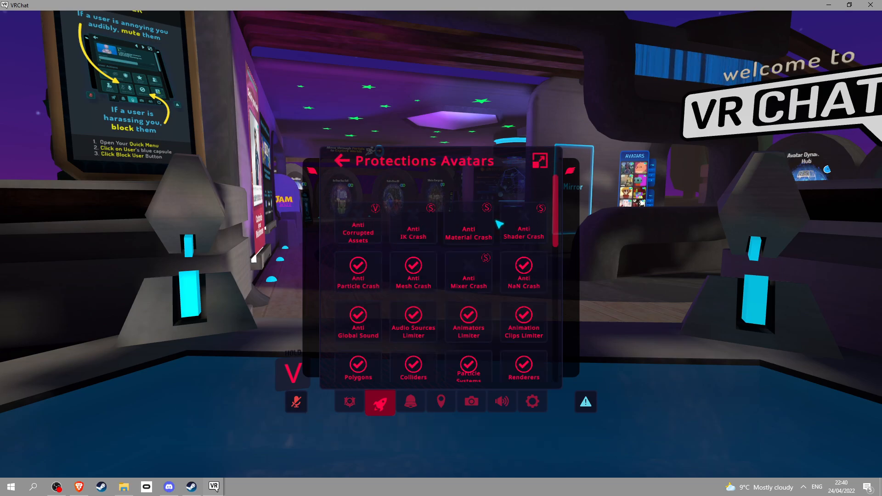
scroll("down", 3)
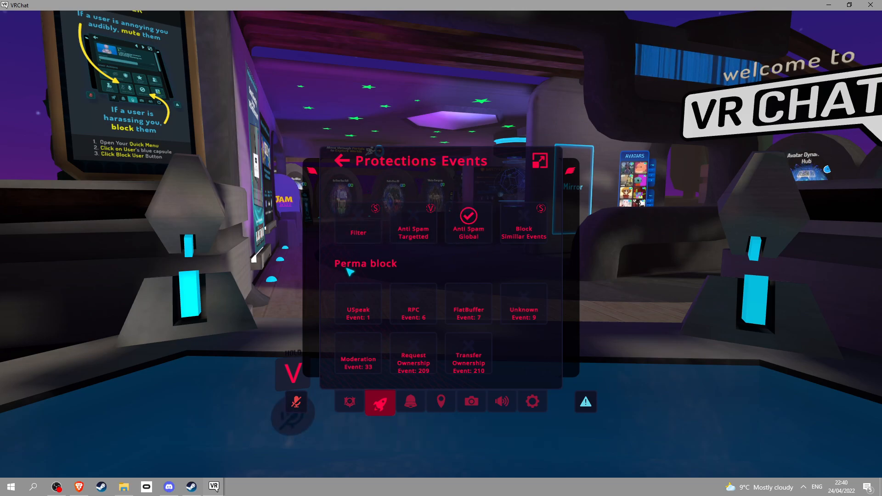
Leave the protection pages and land on Karma's Movements page with speed values.
left_click(340, 161)
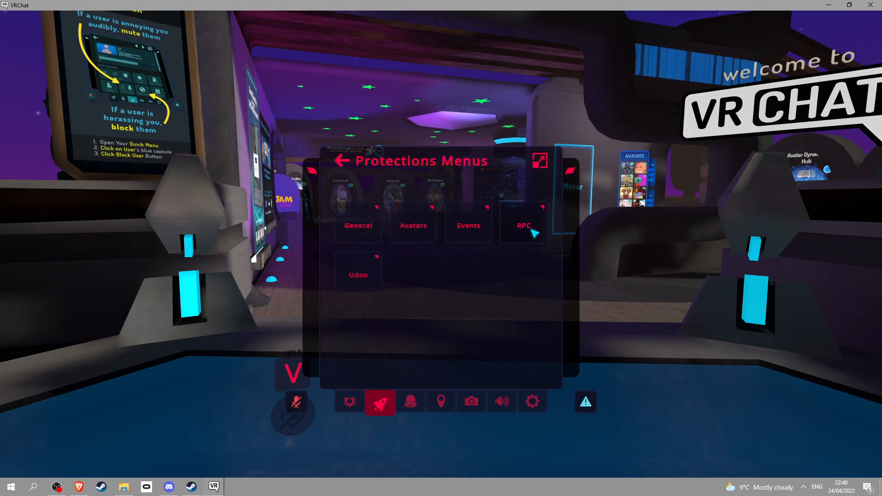
left_click(524, 226)
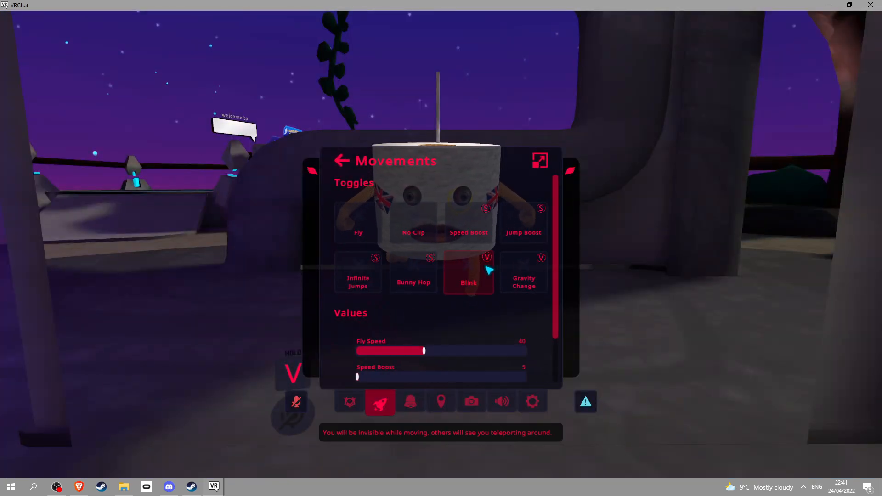
Leave Movements and view the Lewd section's Lovense controls.
left_click(340, 161)
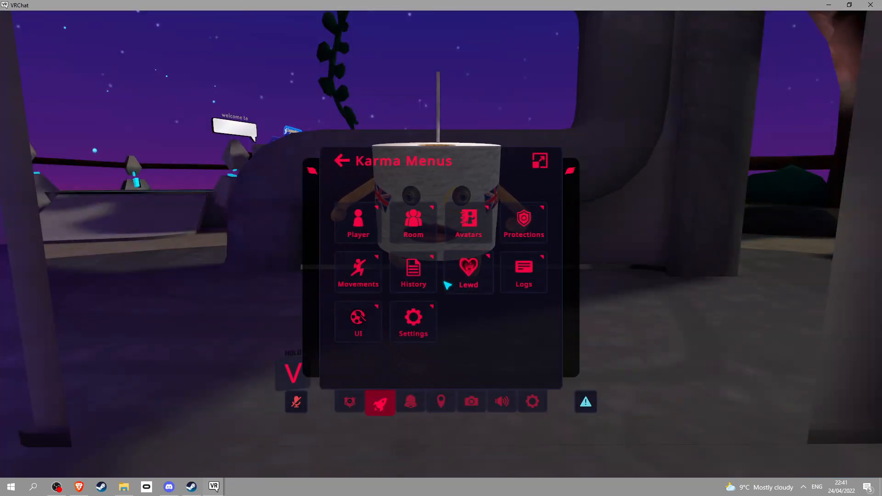
left_click(413, 272)
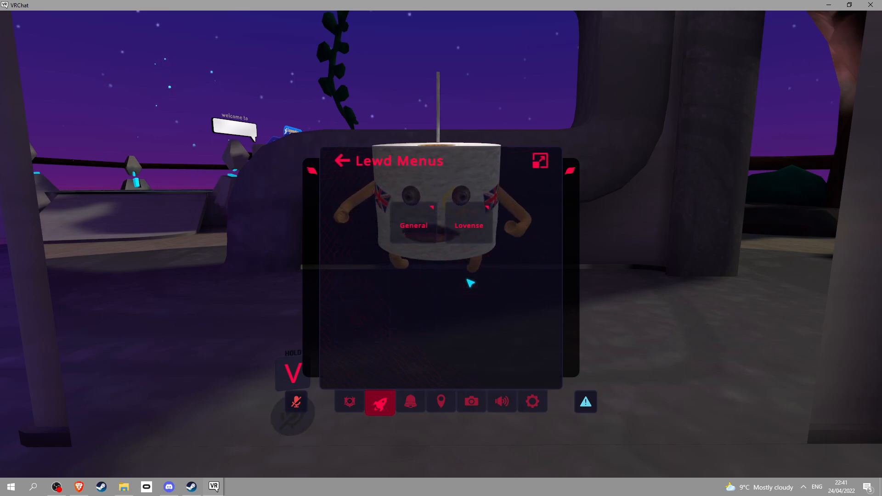
left_click(469, 225)
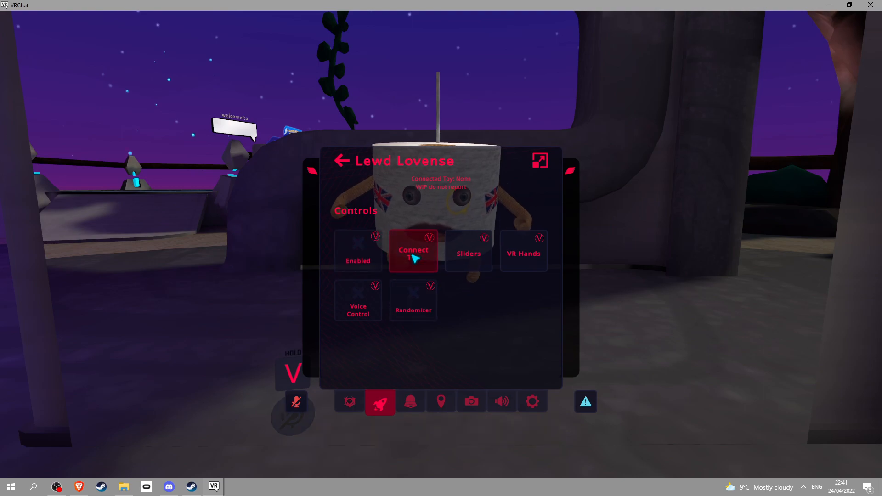
left_click(340, 161)
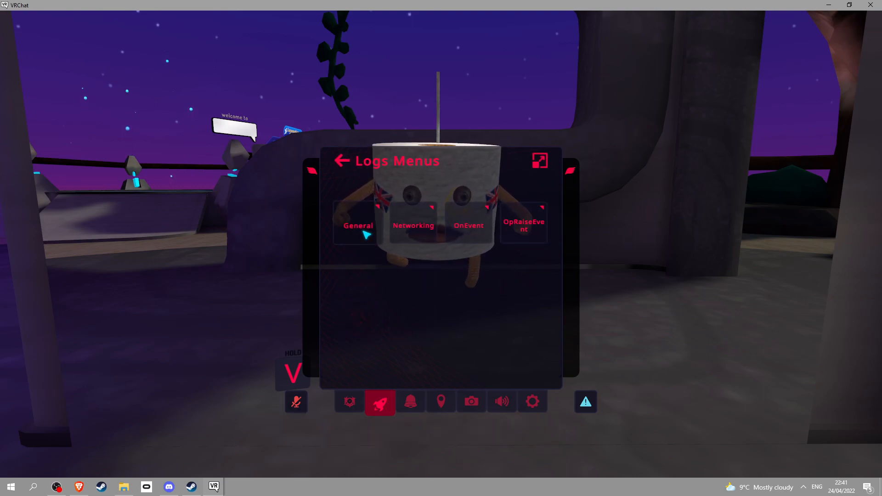
Review the Logs General logging options and return to the main Karma menus.
left_click(359, 226)
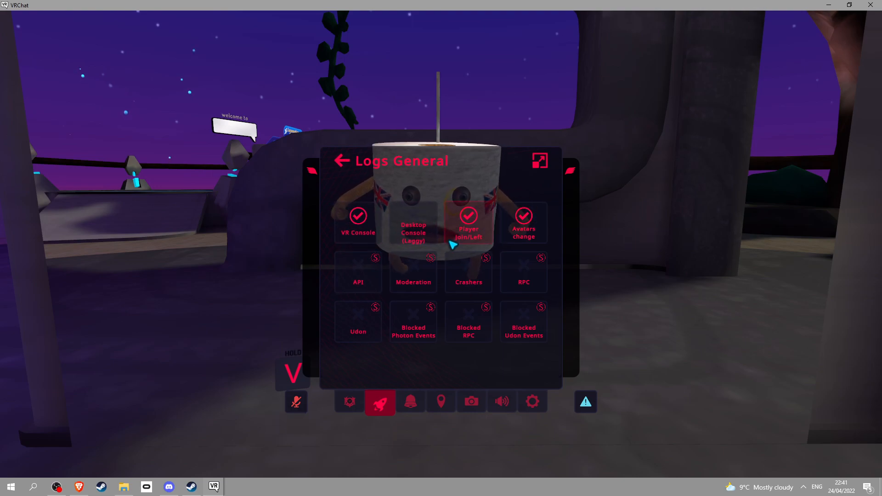
left_click(340, 161)
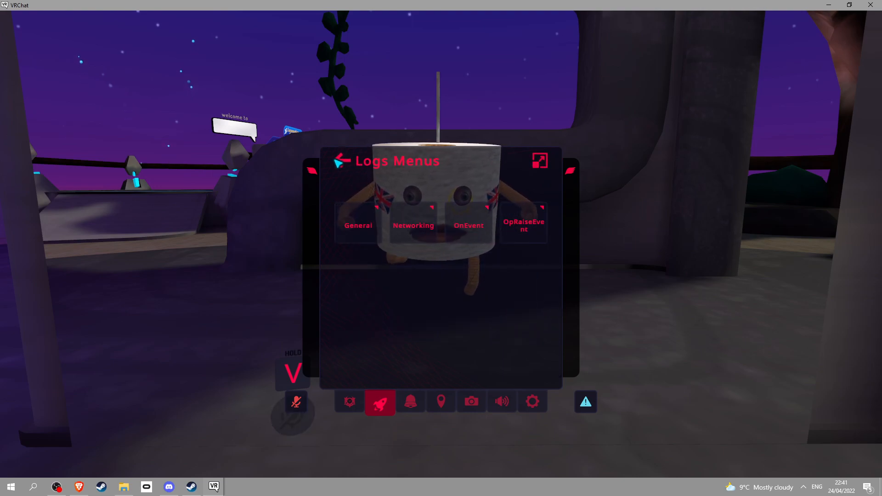
left_click(469, 226)
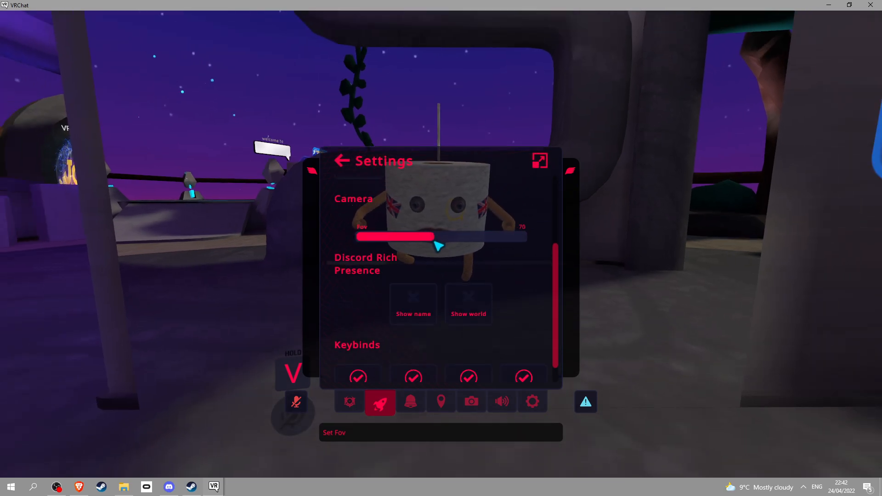
Drag the Camera Fov slider in Karma Settings to widen the field of view.
left_click_drag(439, 246, 483, 238)
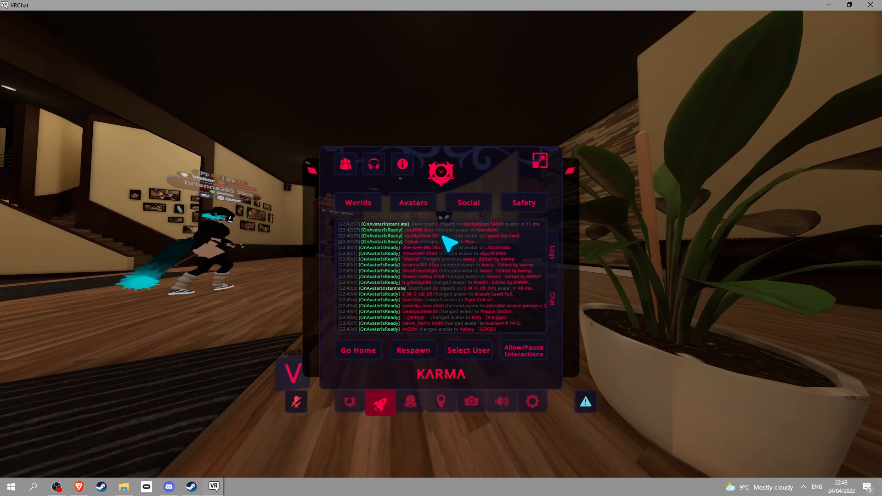
View another player's Karma Interact page, then show the quick menu settings with avatar interaction and debug options.
left_click(414, 202)
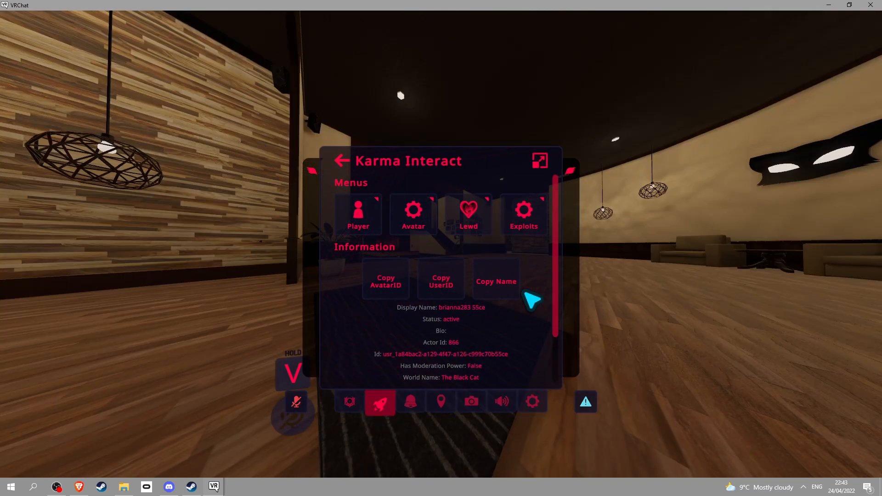
left_click(359, 216)
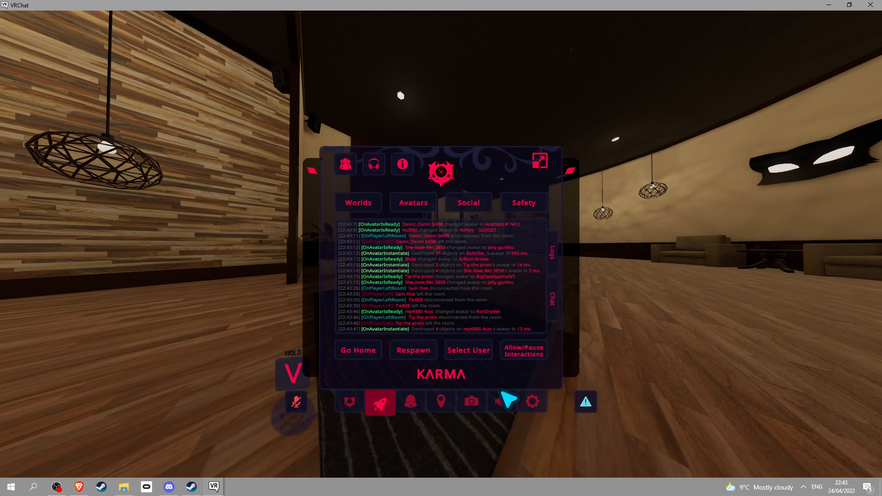
left_click(533, 400)
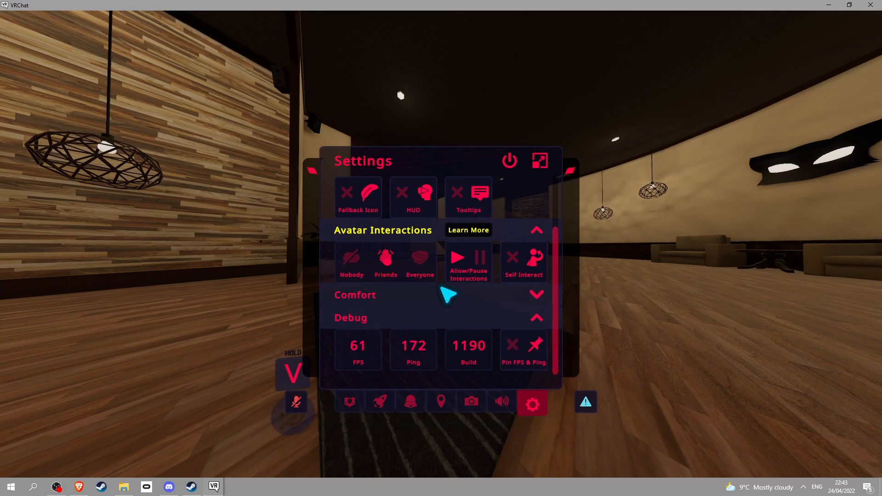